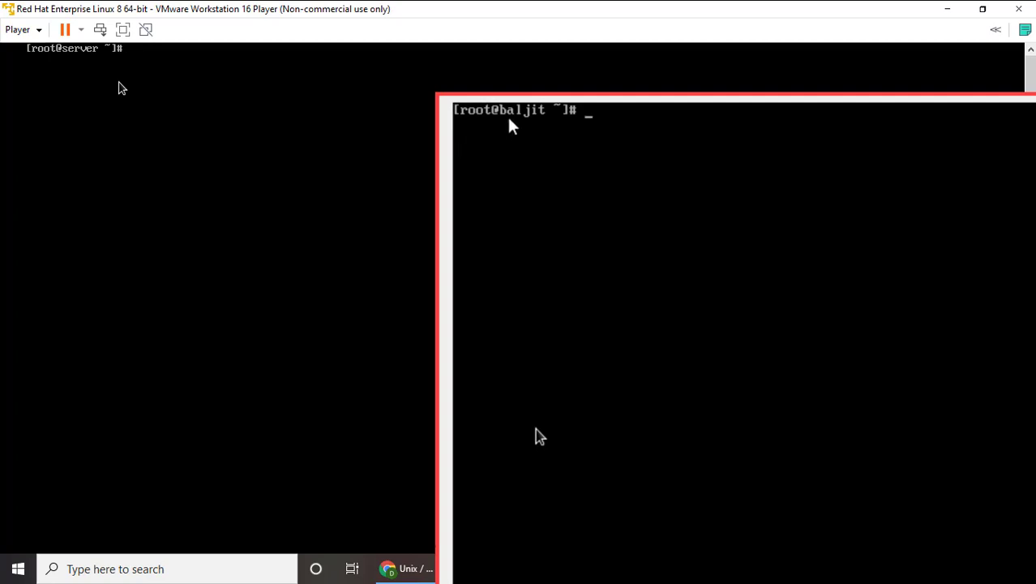
{"action": "mouse_move", "coordinate": [519, 159]}
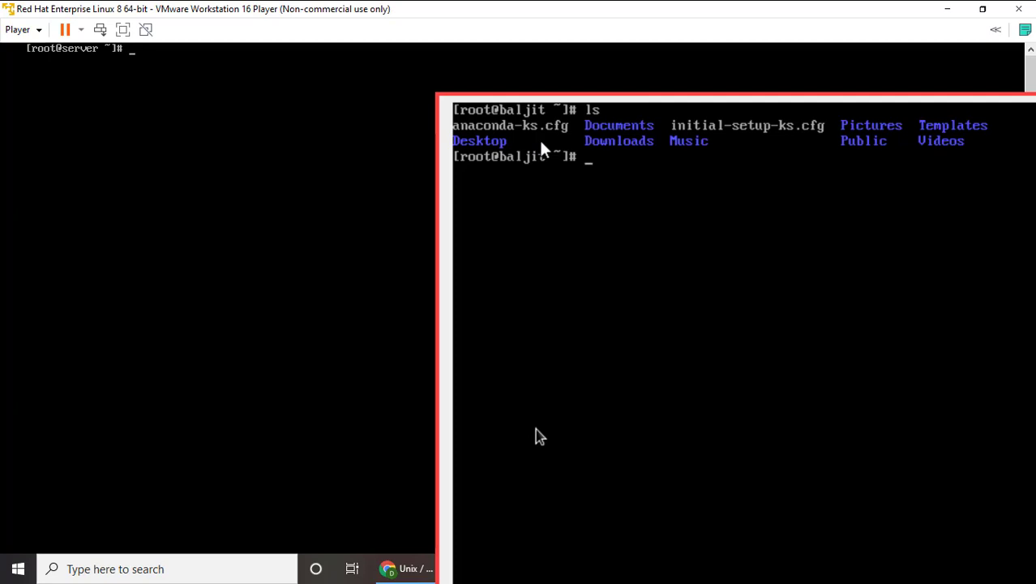
Step: Run ls to list root's home directory on the server
{"action": "type", "text": "ls"}
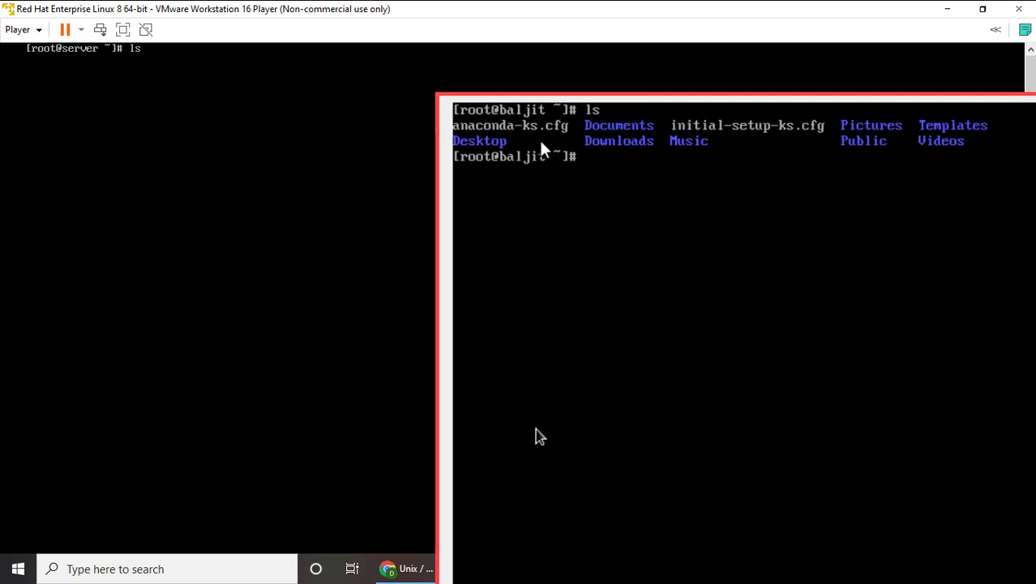
{"action": "key", "text": "Return"}
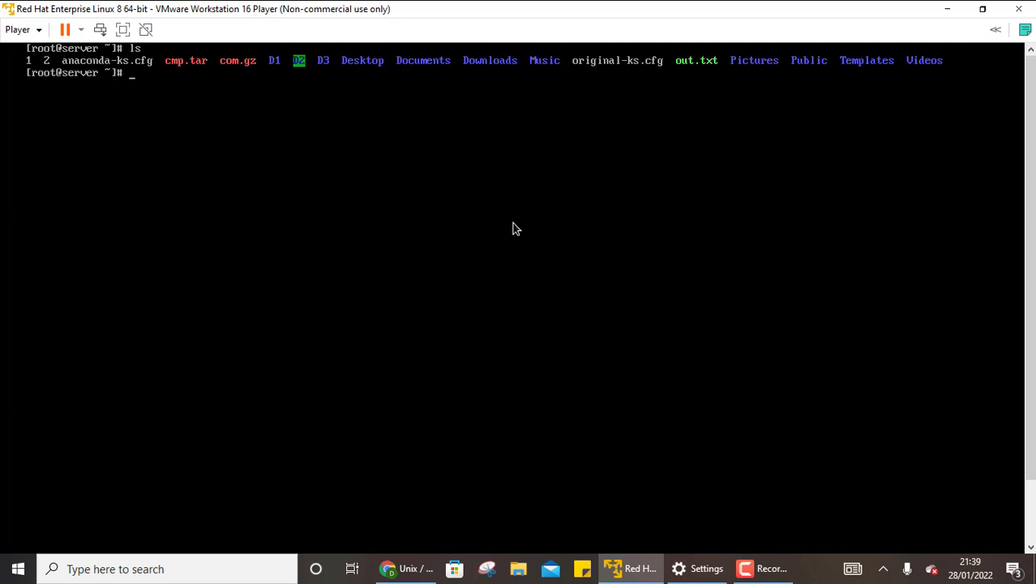
{"action": "type", "text": "yum"}
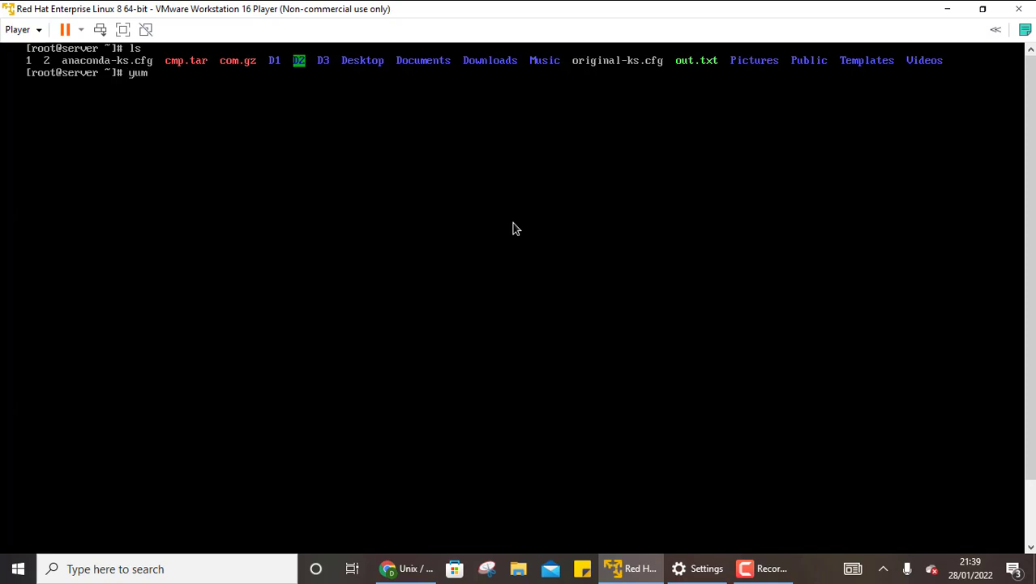
{"action": "type", "text": "ins"}
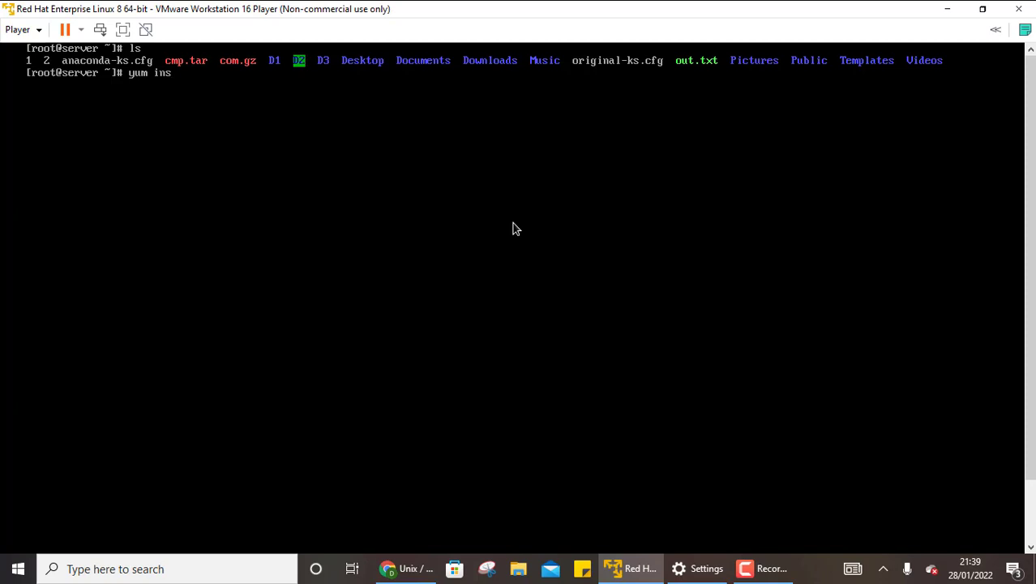
{"action": "type", "text": "tall"}
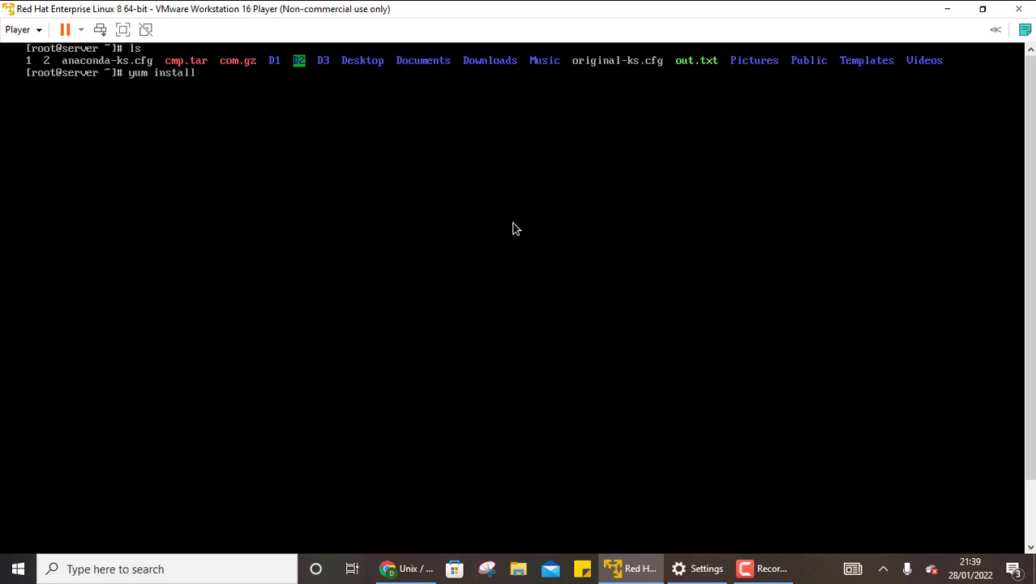
{"action": "type", "text": "ope"}
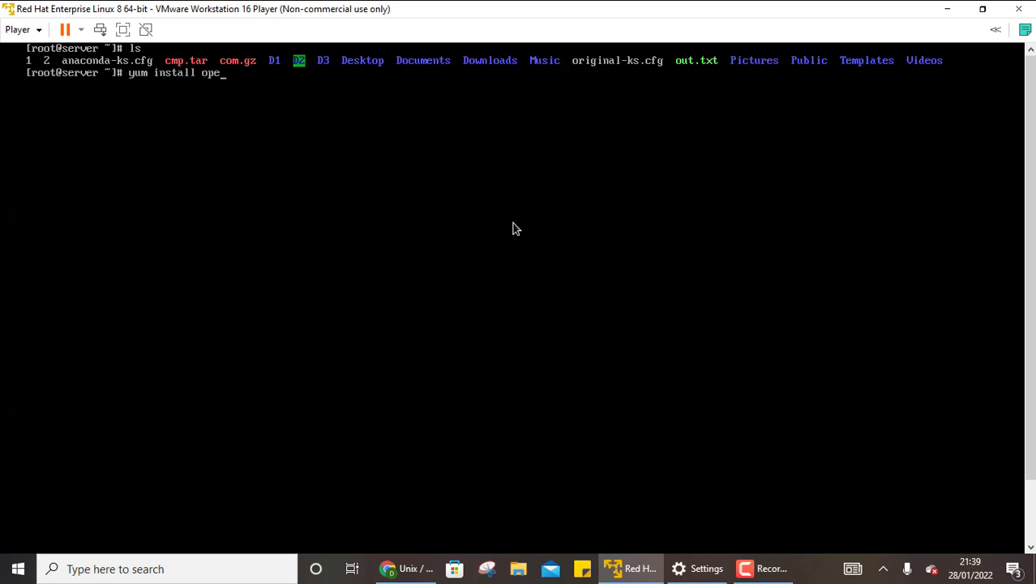
{"action": "type", "text": "nssh-s"}
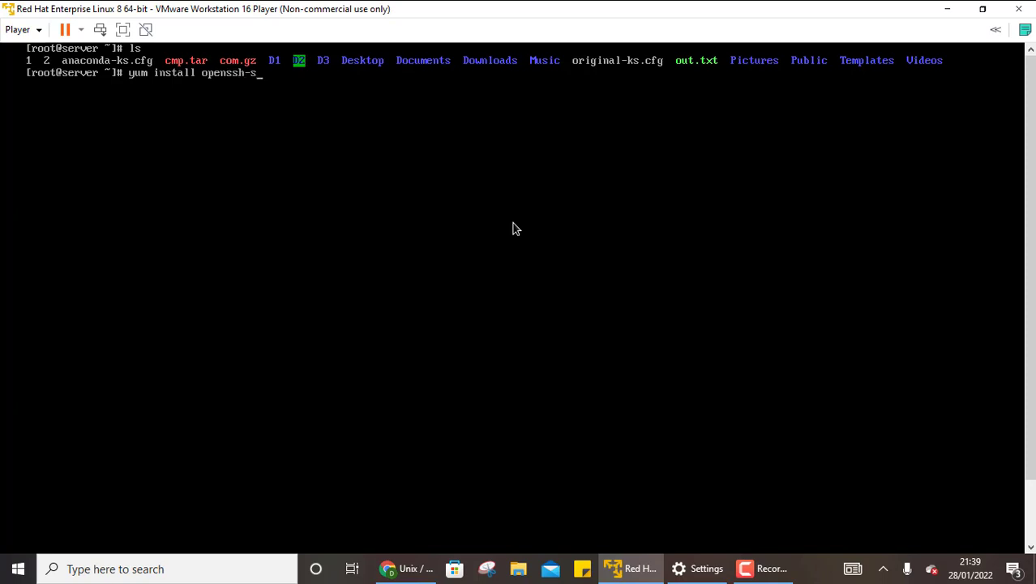
{"action": "type", "text": "erver"}
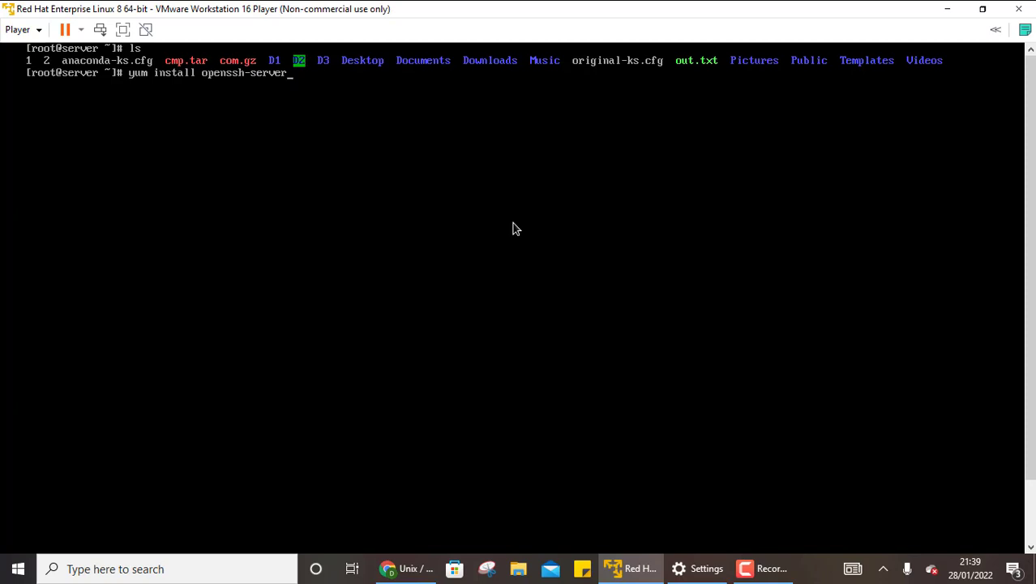
{"action": "key", "text": "BackSpace"}
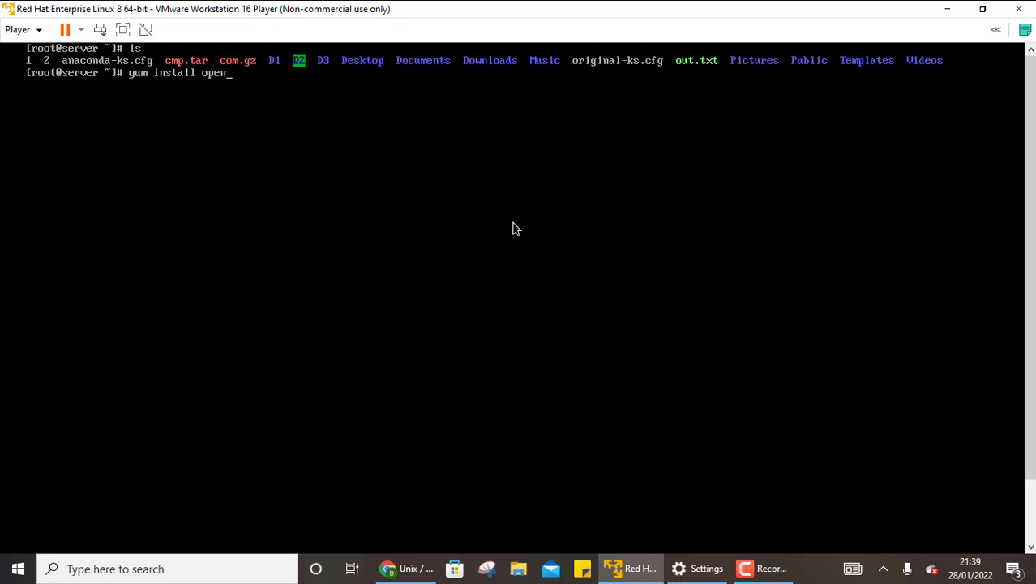
{"action": "key", "text": "ctrl+c"}
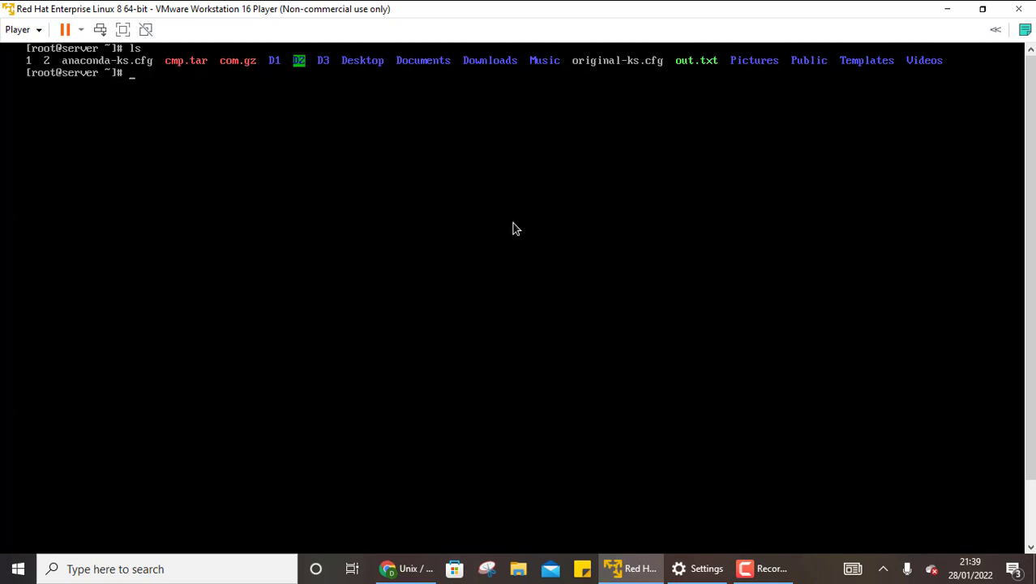
Step: Check sshd with systemctl status, quit the pager, and clear the server terminal
{"action": "type", "text": "st"}
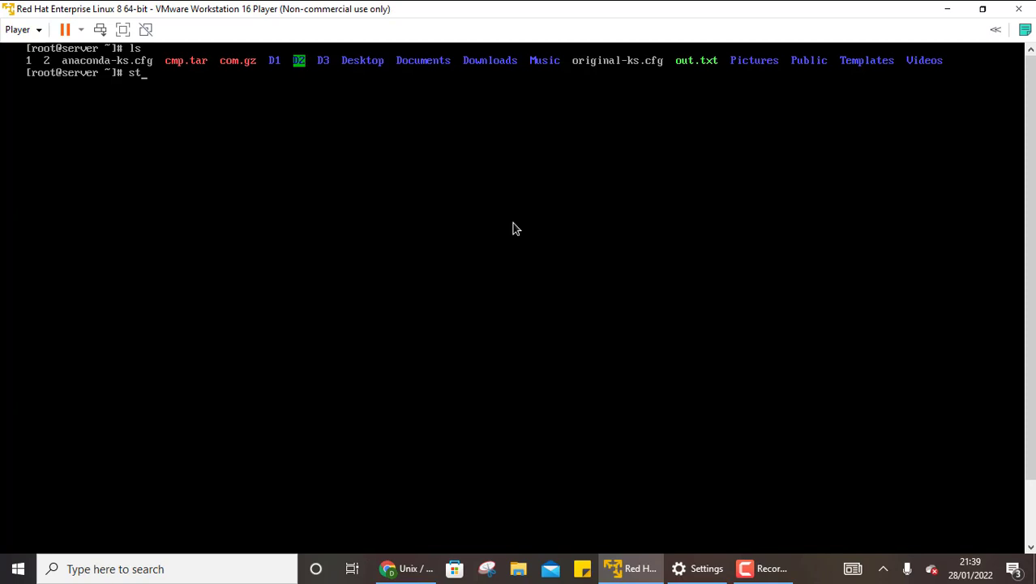
{"action": "type", "text": "sy"}
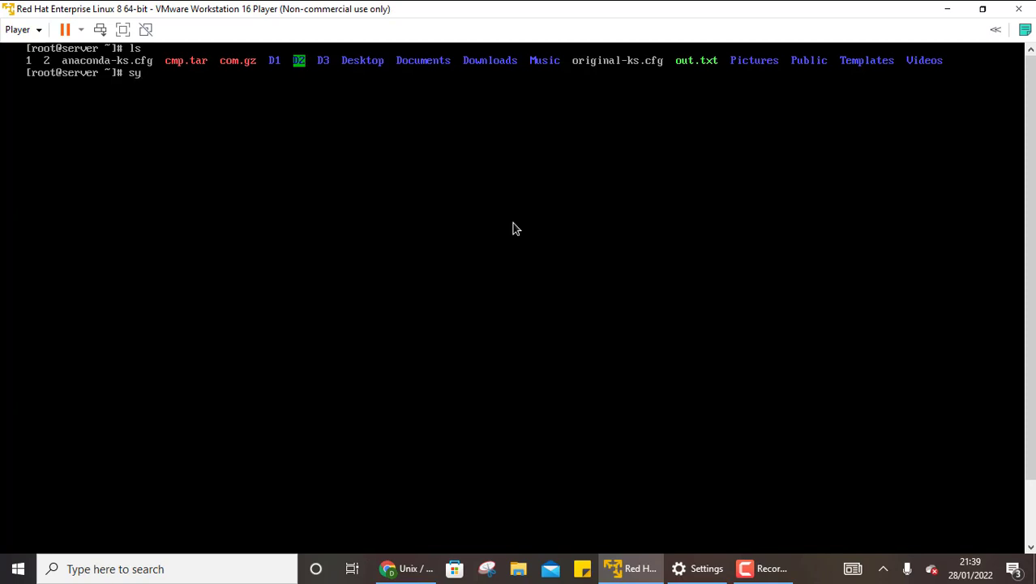
{"action": "type", "text": "stemc"}
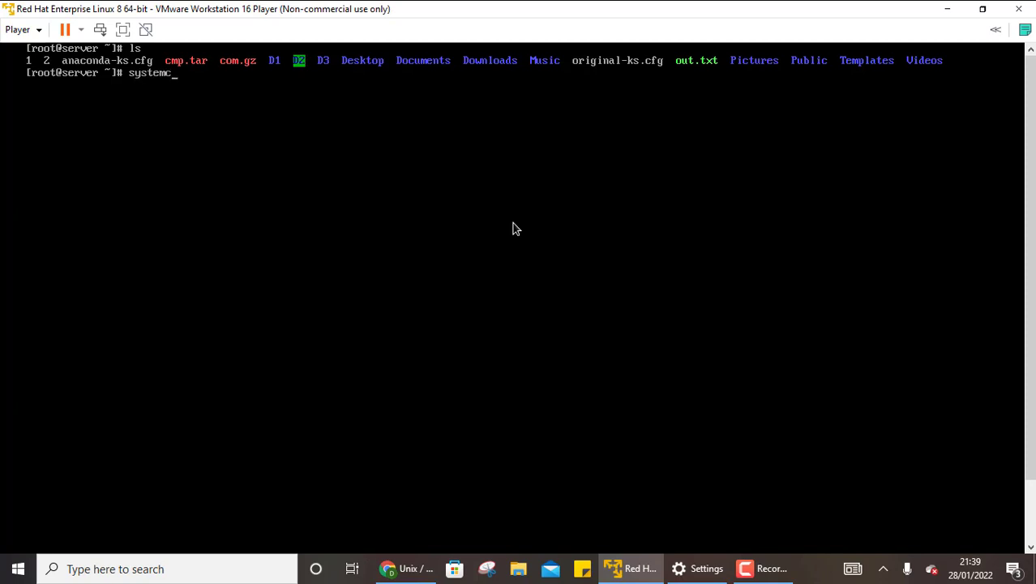
{"action": "type", "text": "tl status sshd"}
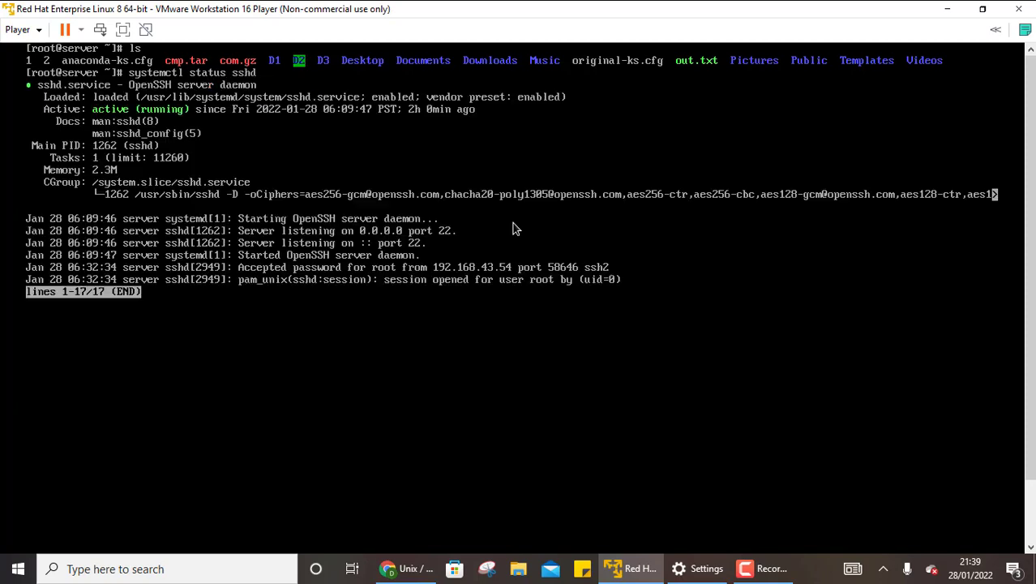
{"action": "key", "text": "q"}
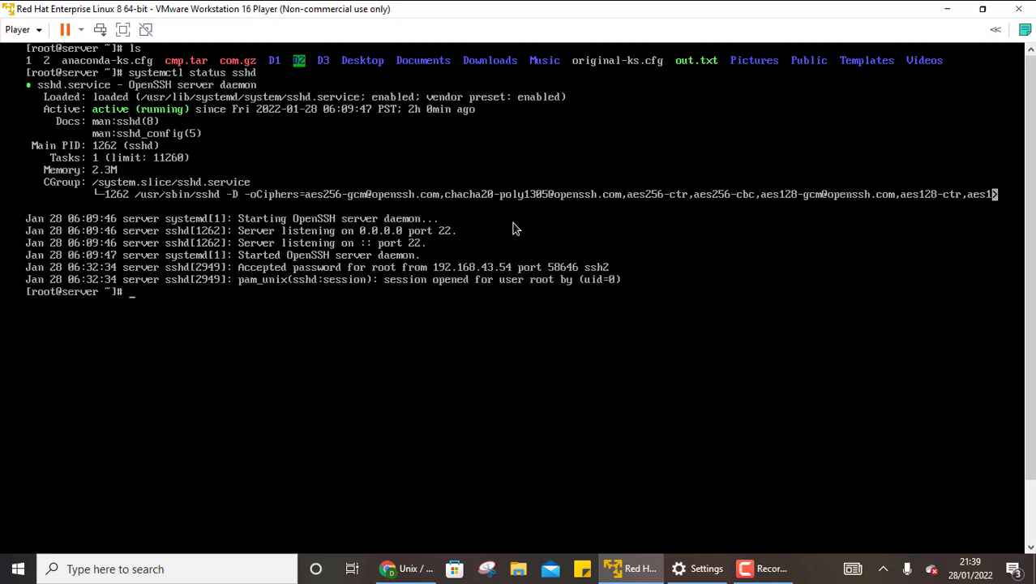
{"action": "type", "text": "clear"}
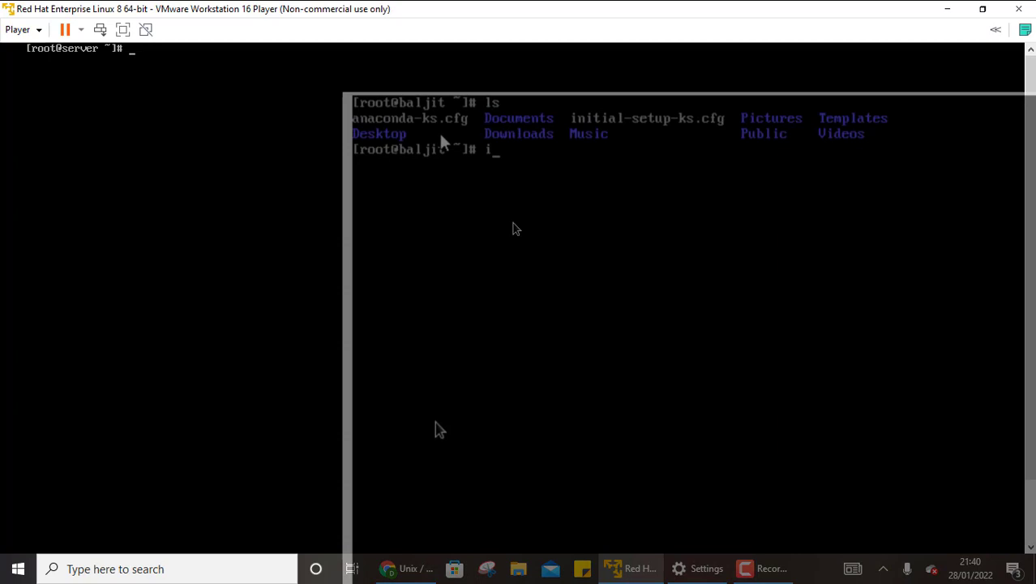
Step: List network interfaces with ip a s, then begin an ssh command at the root prompt
{"action": "type", "text": "p a s"}
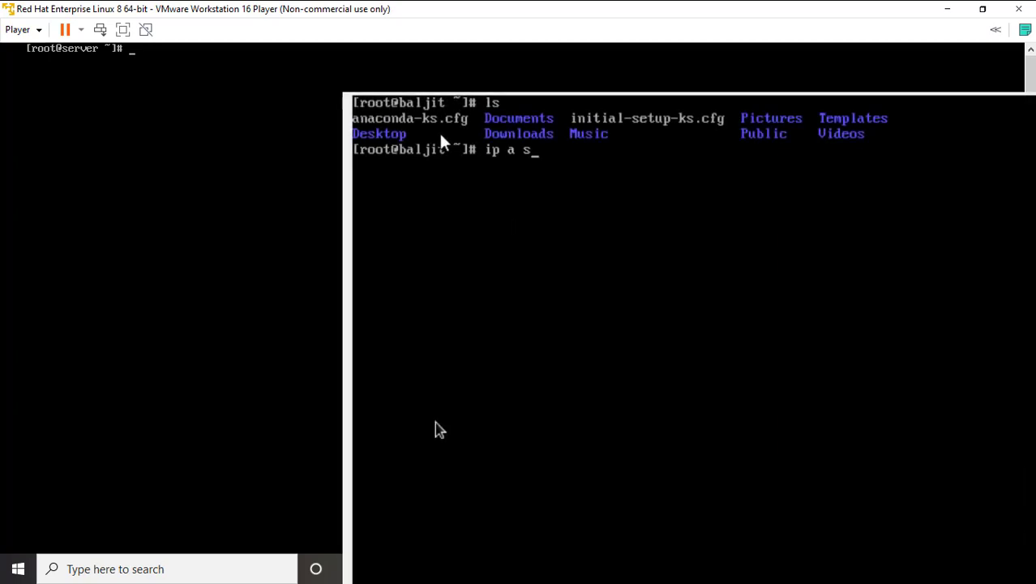
{"action": "key", "text": "Return"}
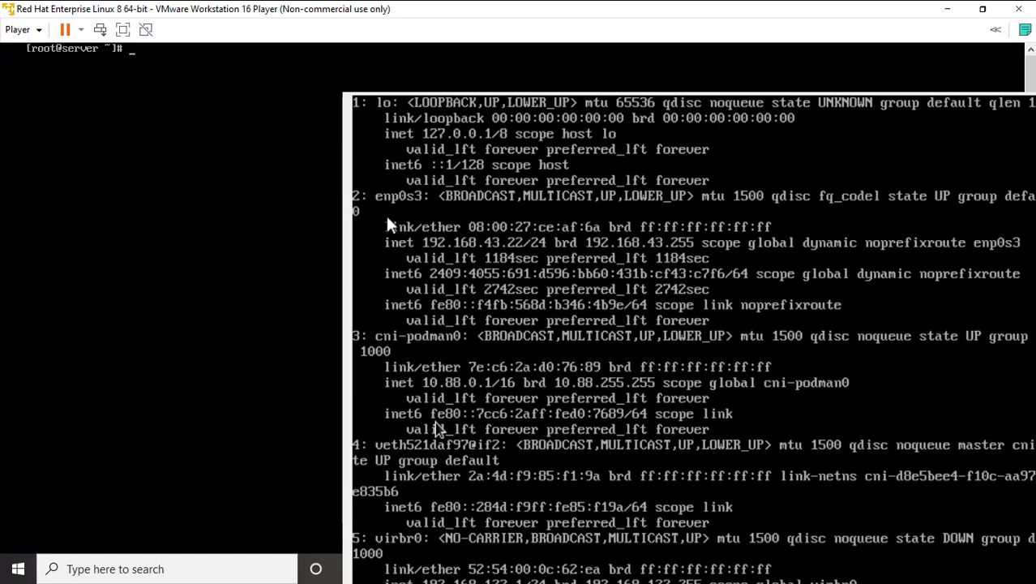
{"action": "mouse_move", "coordinate": [421, 213]}
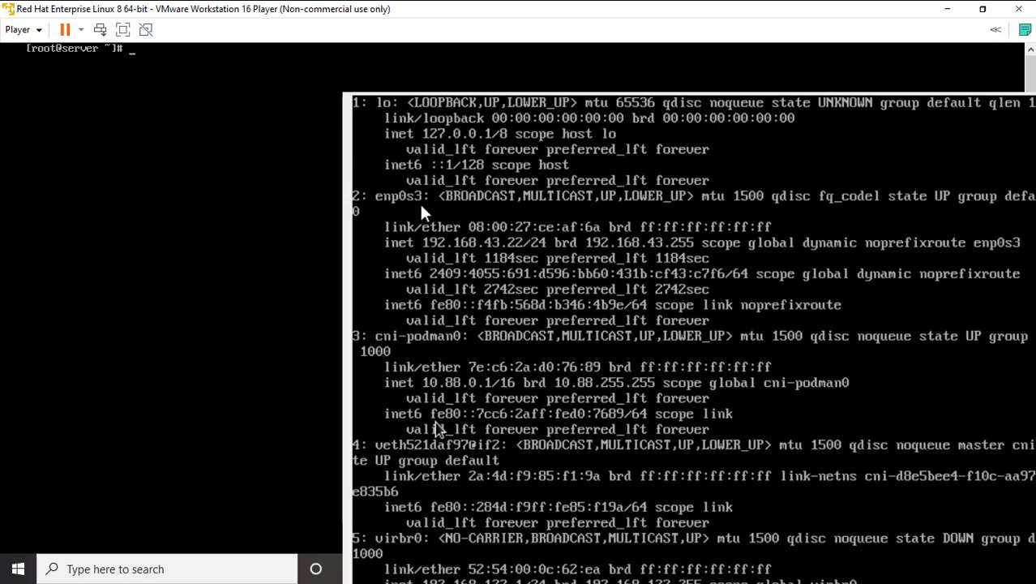
{"action": "mouse_move", "coordinate": [435, 260]}
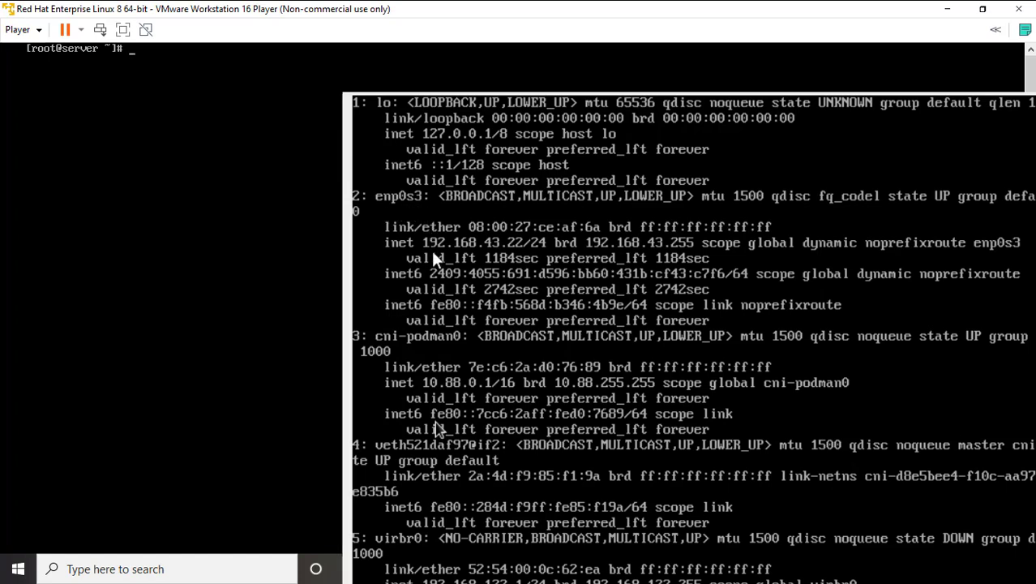
{"action": "mouse_move", "coordinate": [477, 258]}
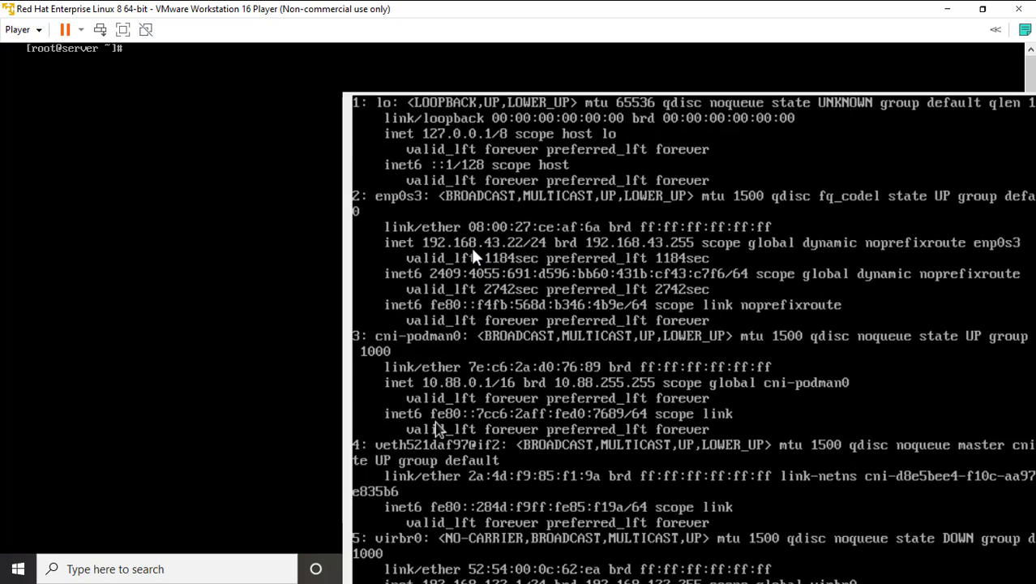
{"action": "mouse_move", "coordinate": [519, 258]}
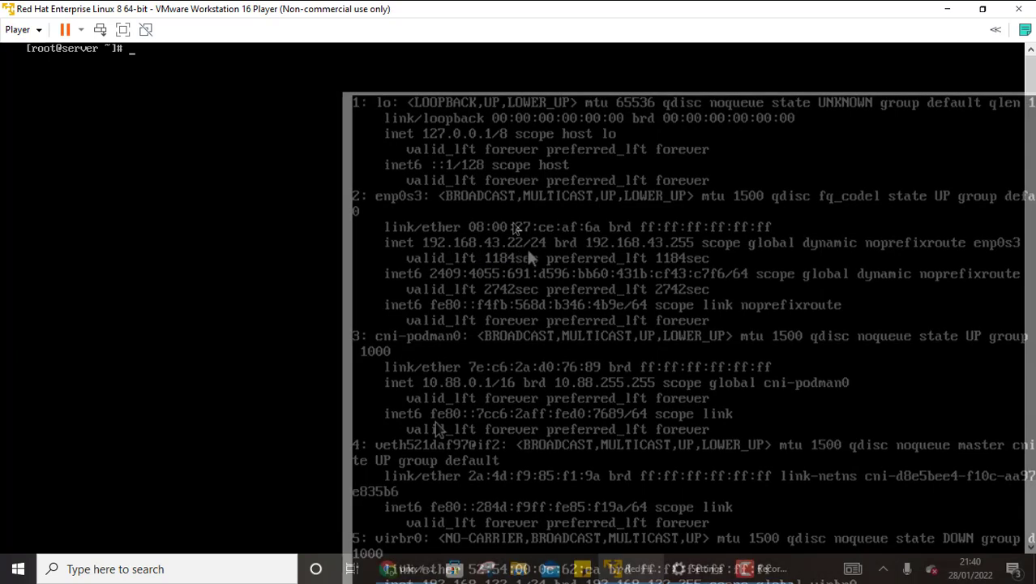
{"action": "type", "text": "ssh user"}
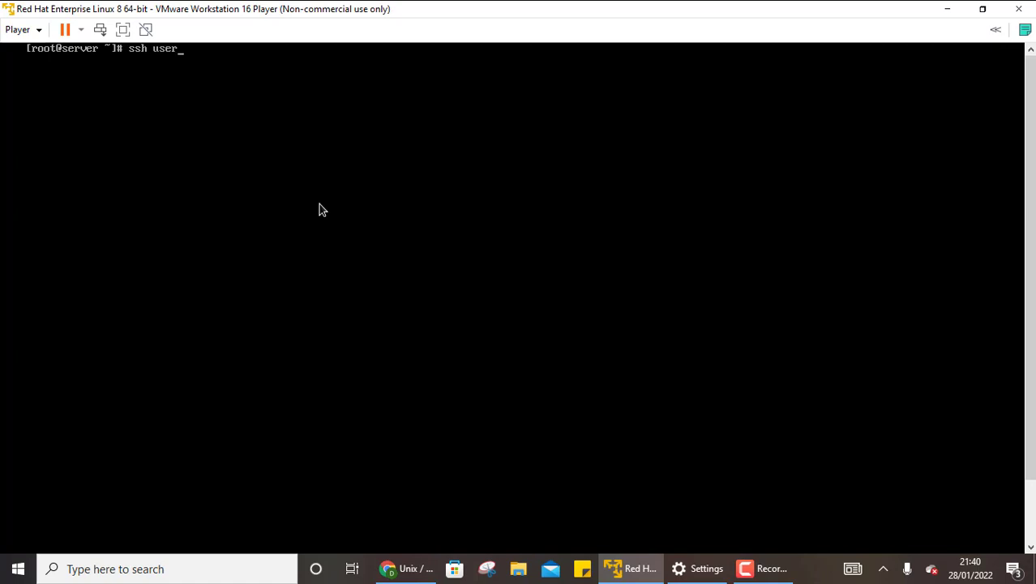
{"action": "type", "text": "oot@192.168.43.22"}
{"action": "key", "text": "Return"}
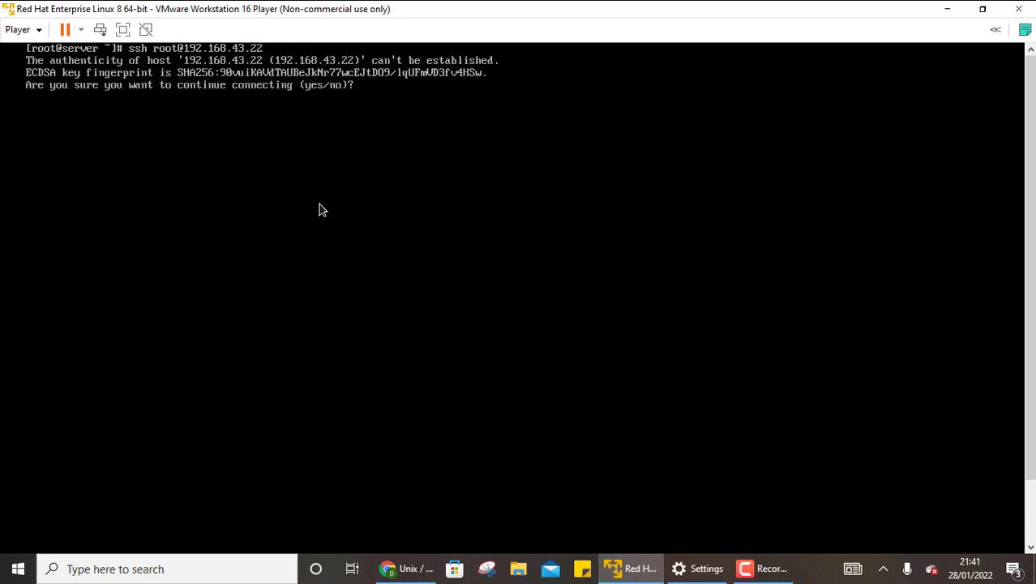
{"action": "type", "text": "ye"}
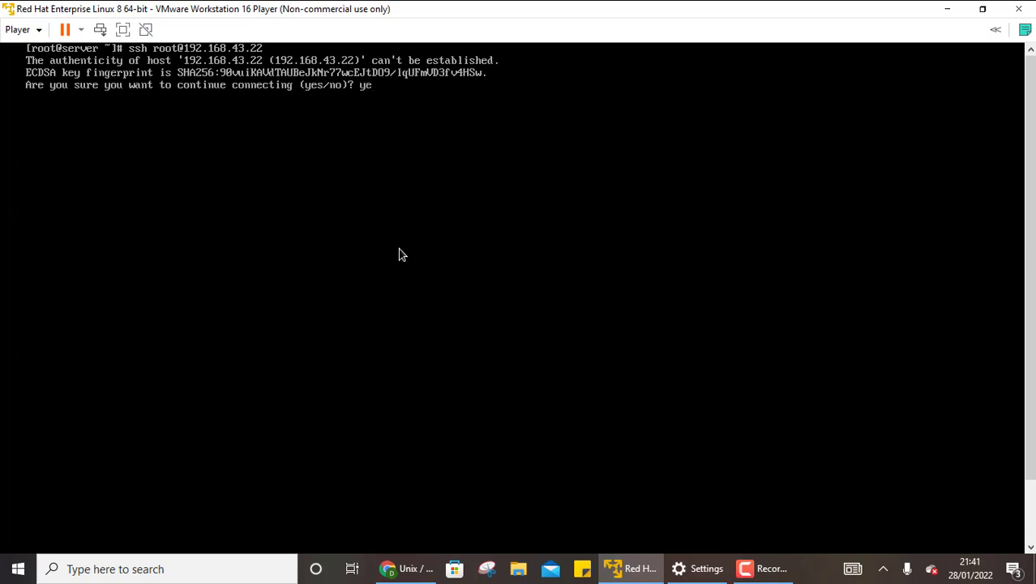
{"action": "key", "text": "Return"}
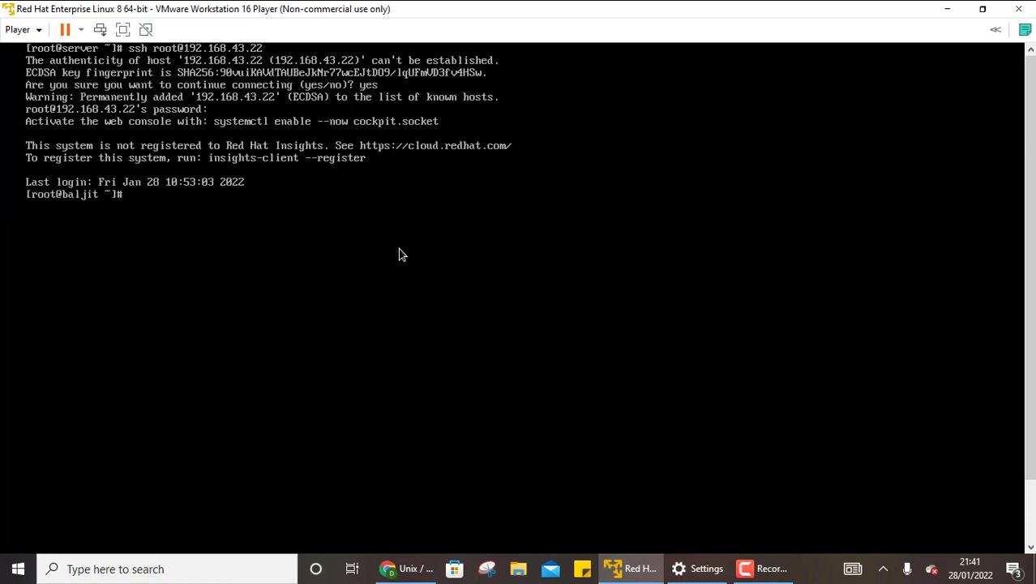
{"action": "mouse_move", "coordinate": [55, 211]}
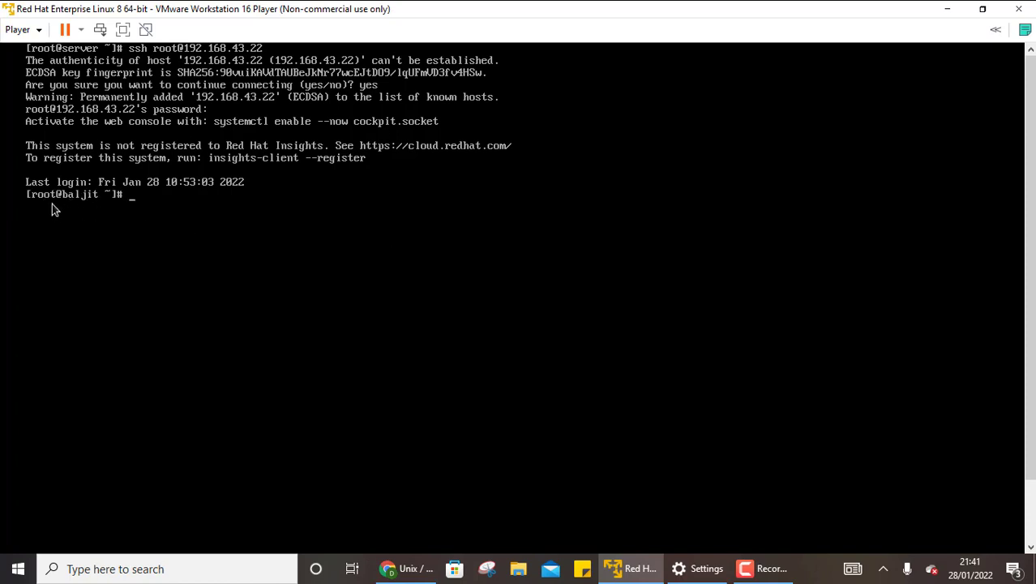
{"action": "mouse_move", "coordinate": [109, 233]}
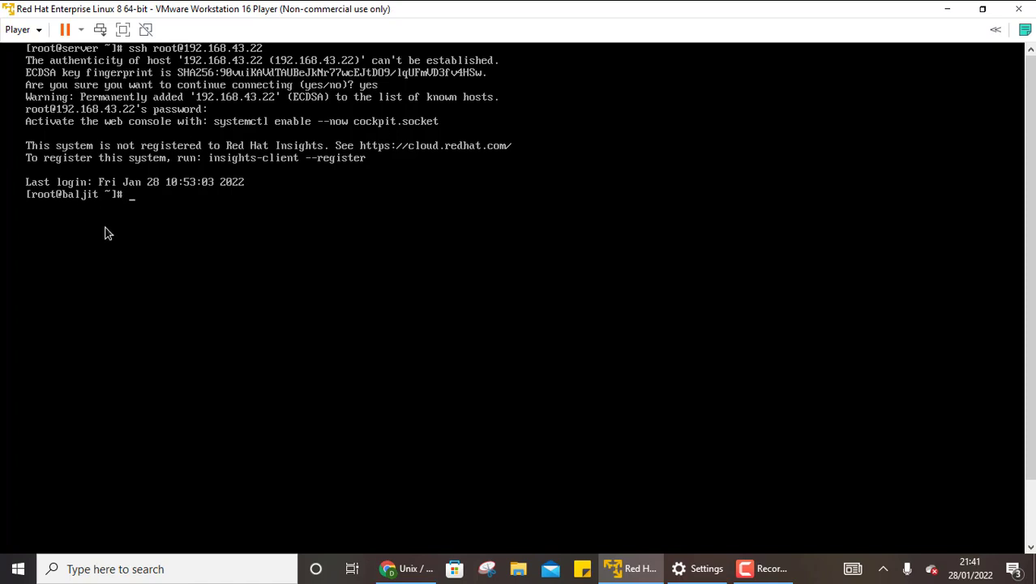
{"action": "mouse_move", "coordinate": [55, 214]}
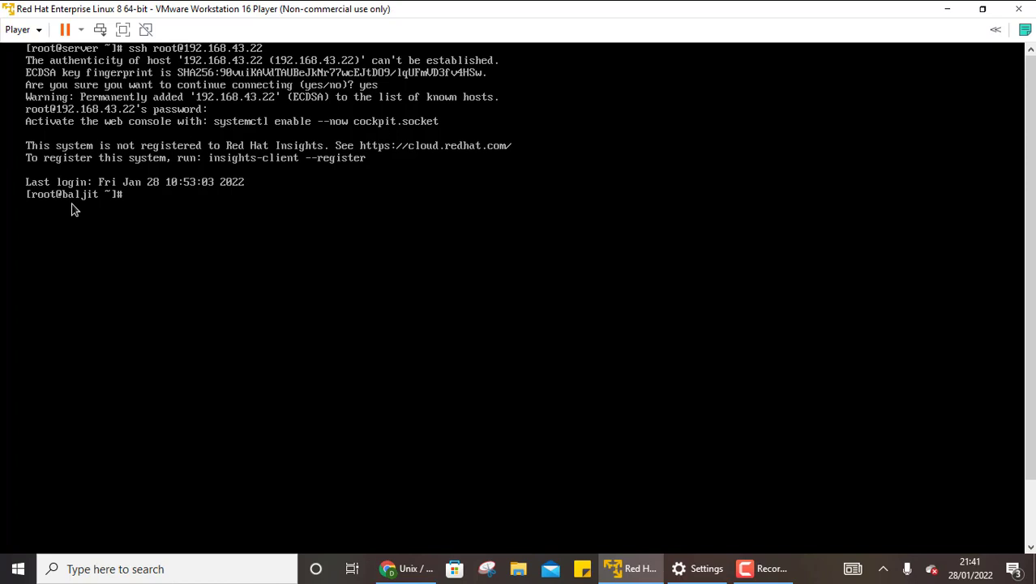
{"action": "mouse_move", "coordinate": [152, 285]}
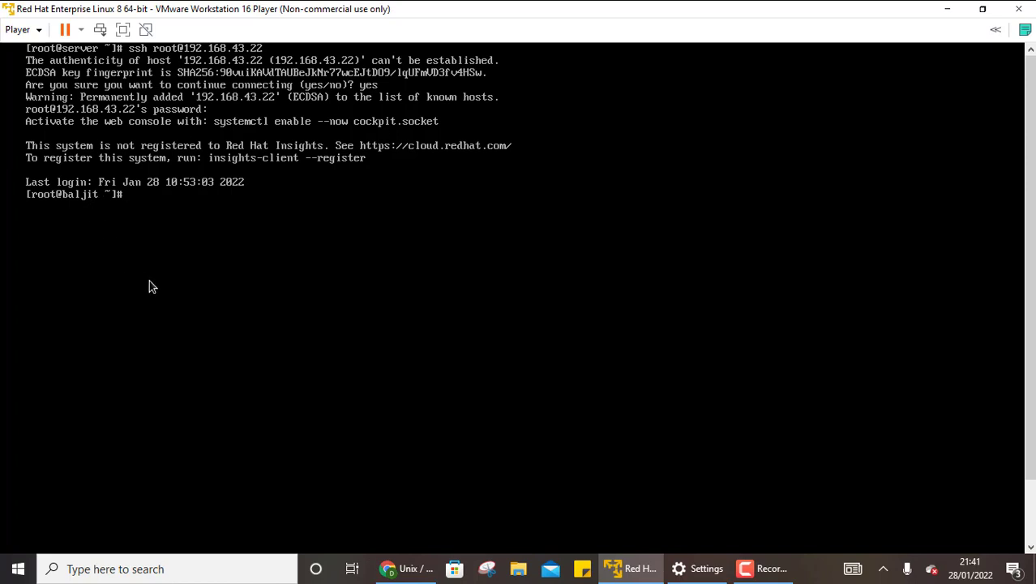
Step: List the remote home directory, then create an empty file named ssh with touch
{"action": "type", "text": "l"}
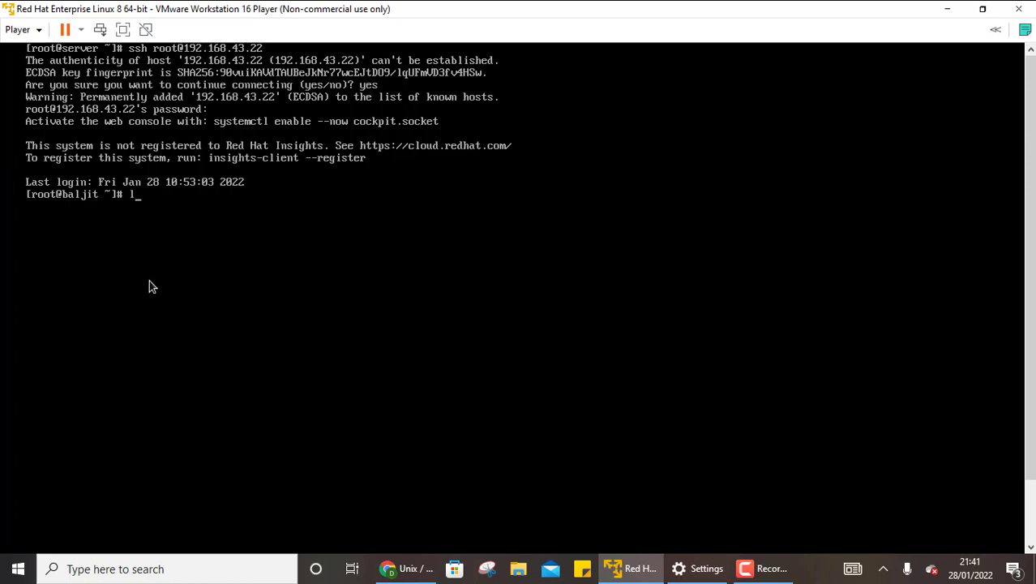
{"action": "key", "text": "Return"}
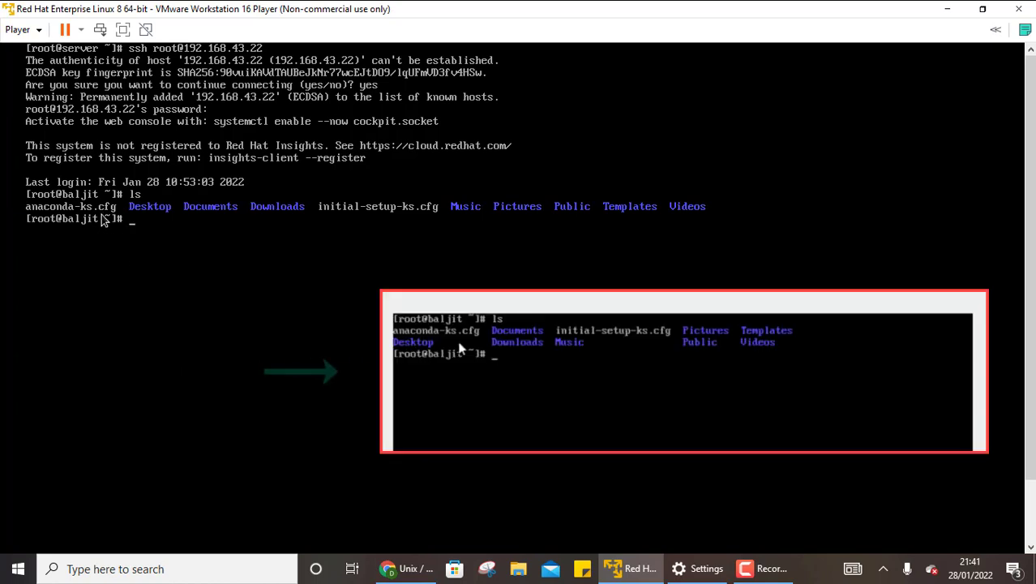
{"action": "mouse_move", "coordinate": [217, 224]}
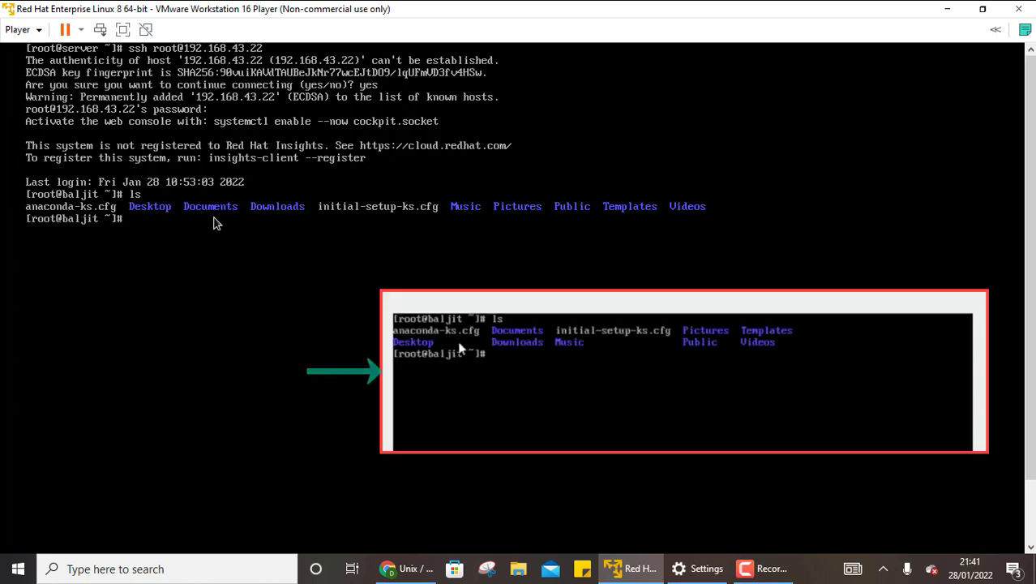
{"action": "mouse_move", "coordinate": [247, 279]}
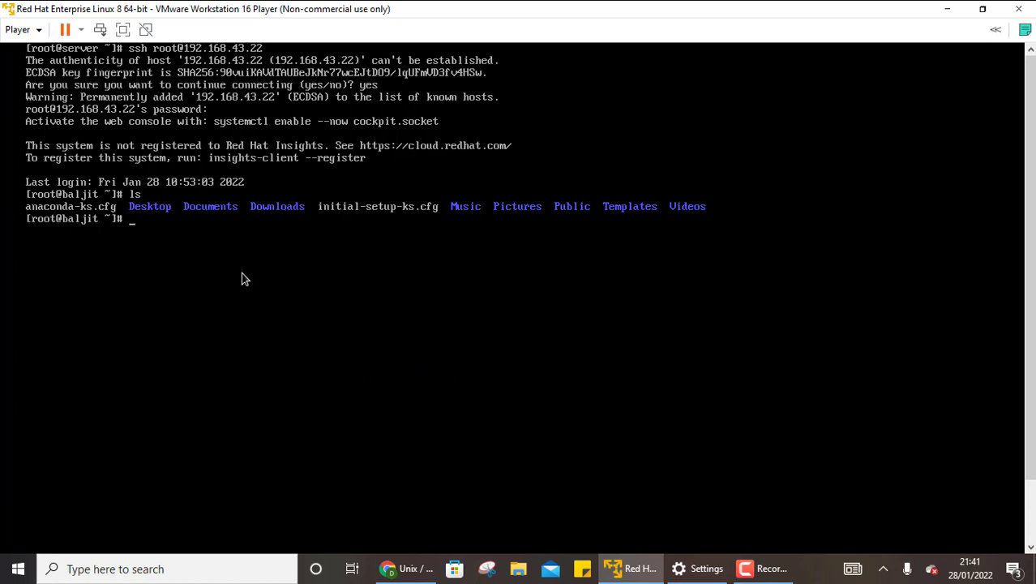
{"action": "type", "text": "touch"}
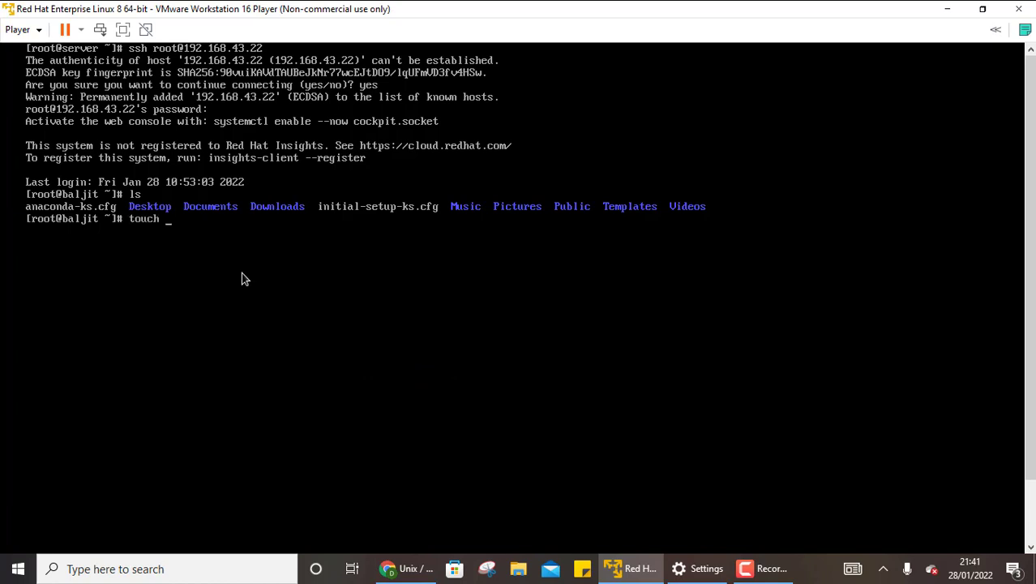
{"action": "type", "text": "ss"}
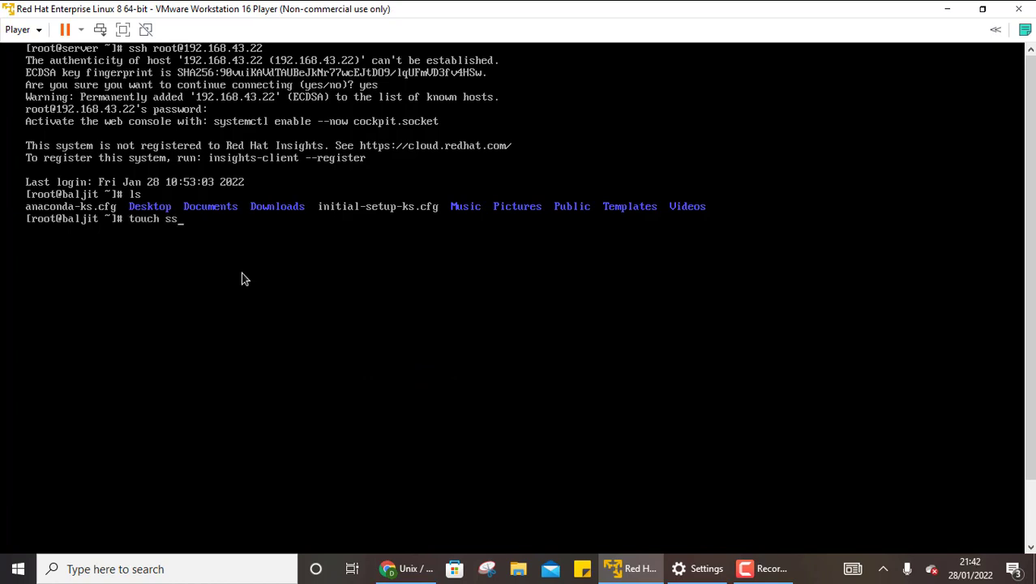
{"action": "type", "text": "h"}
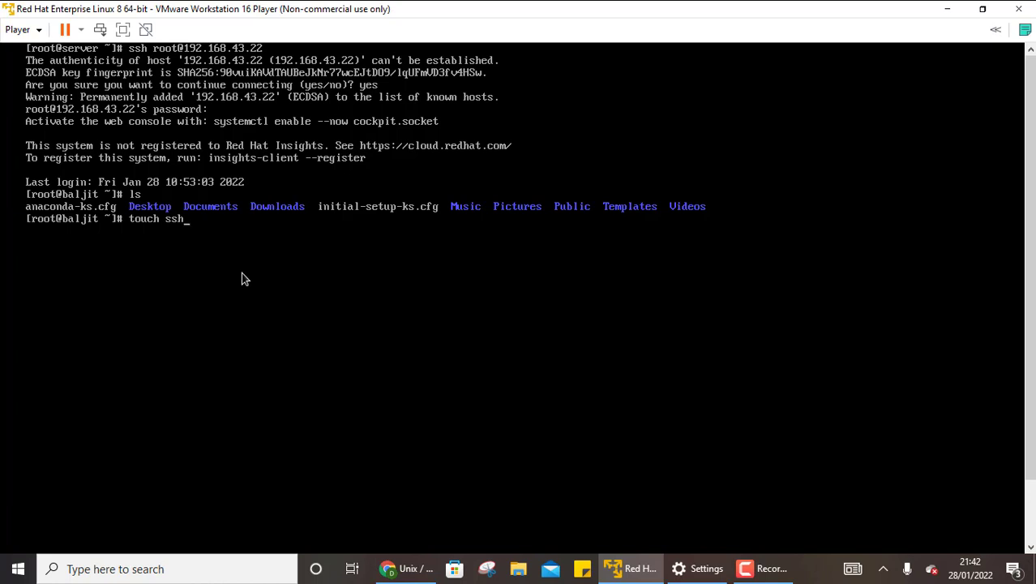
{"action": "key", "text": "Return"}
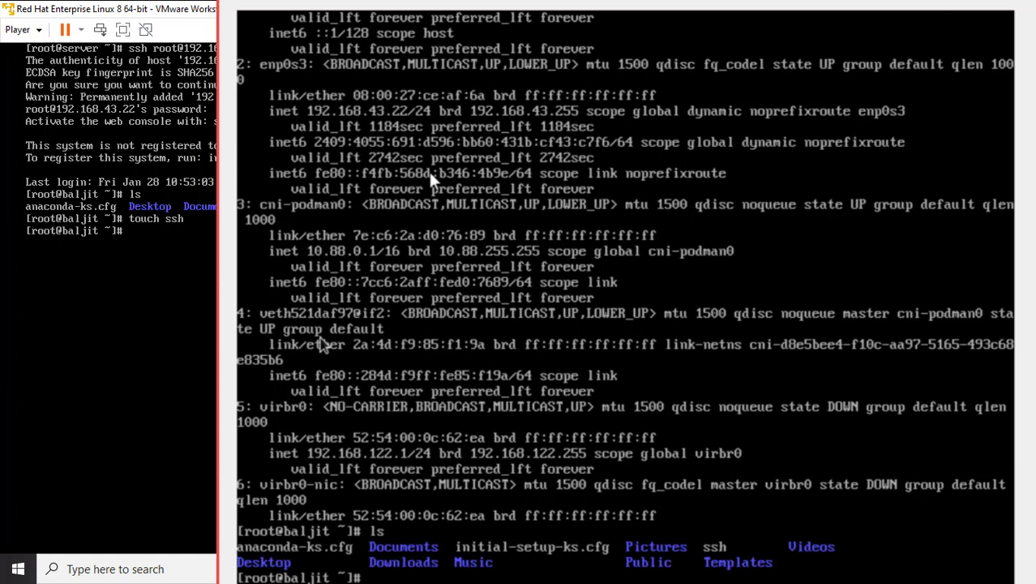
{"action": "mouse_move", "coordinate": [726, 561]}
{"action": "type", "text": "exit"}
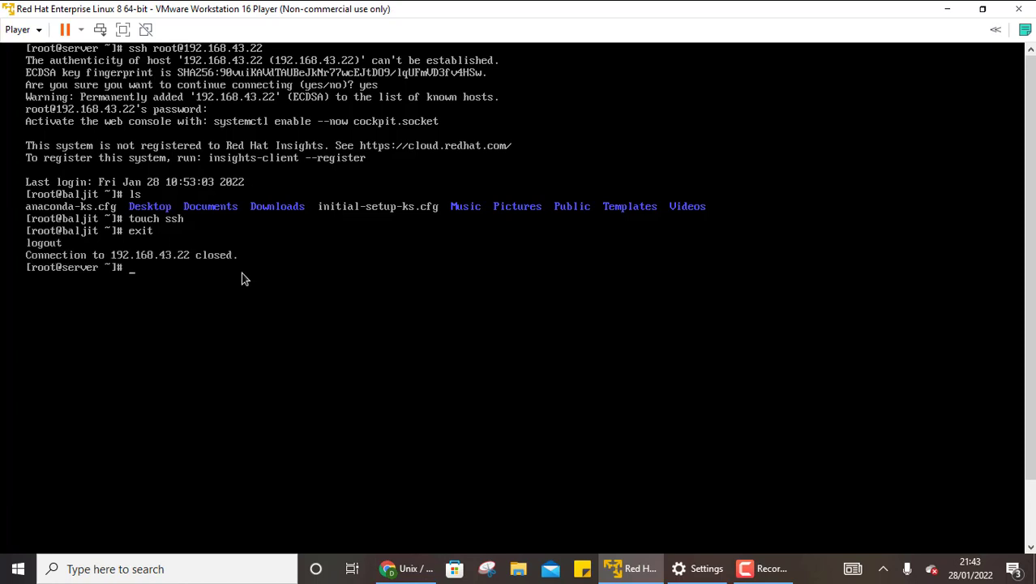
{"action": "mouse_move", "coordinate": [50, 266]}
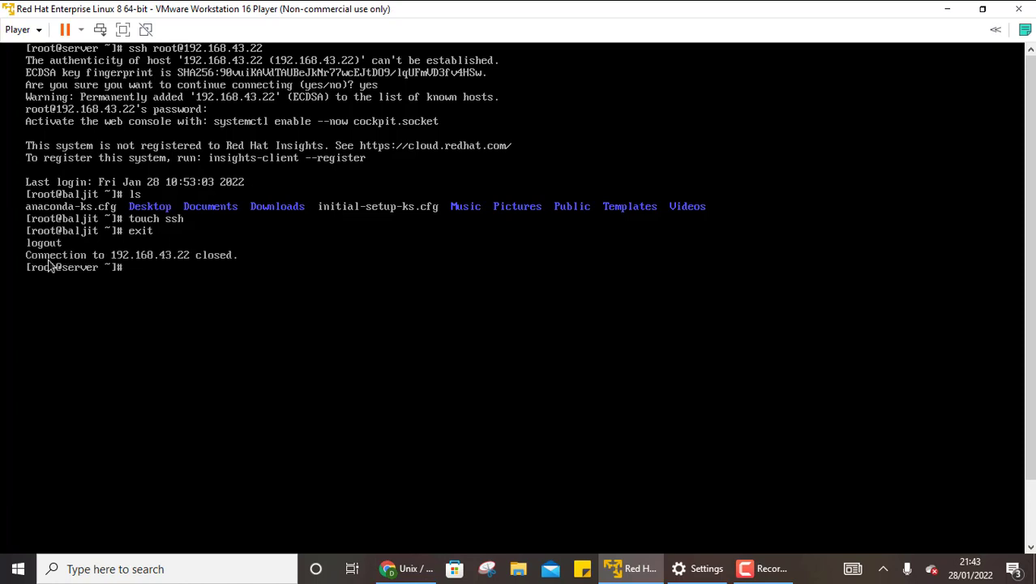
{"action": "mouse_move", "coordinate": [123, 270]}
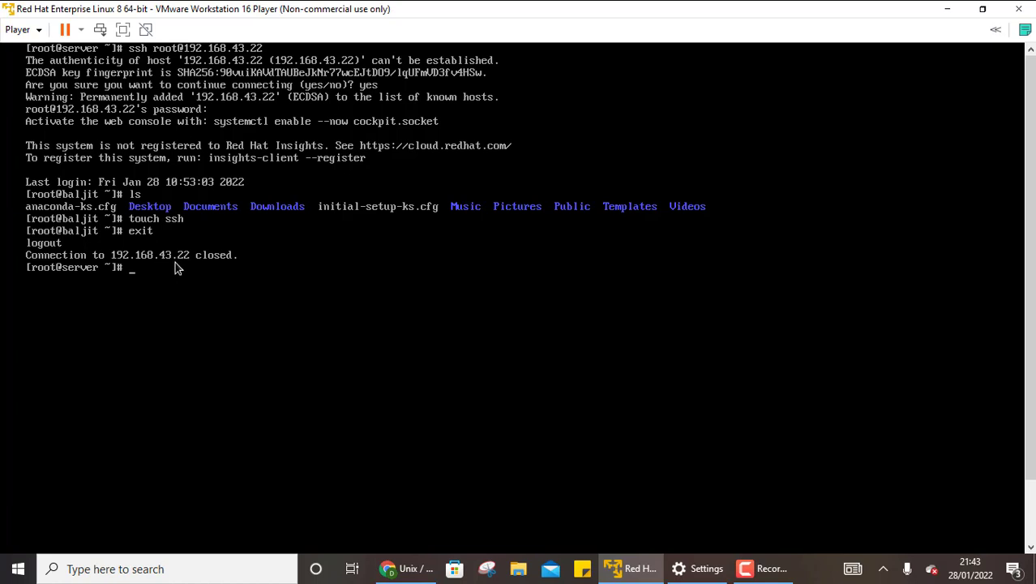
{"action": "mouse_move", "coordinate": [220, 281]}
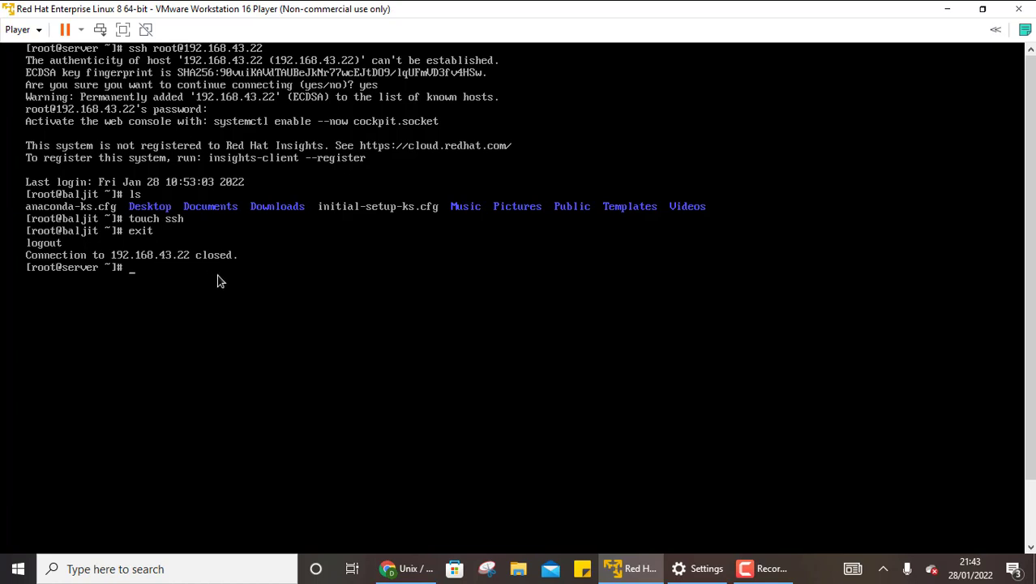